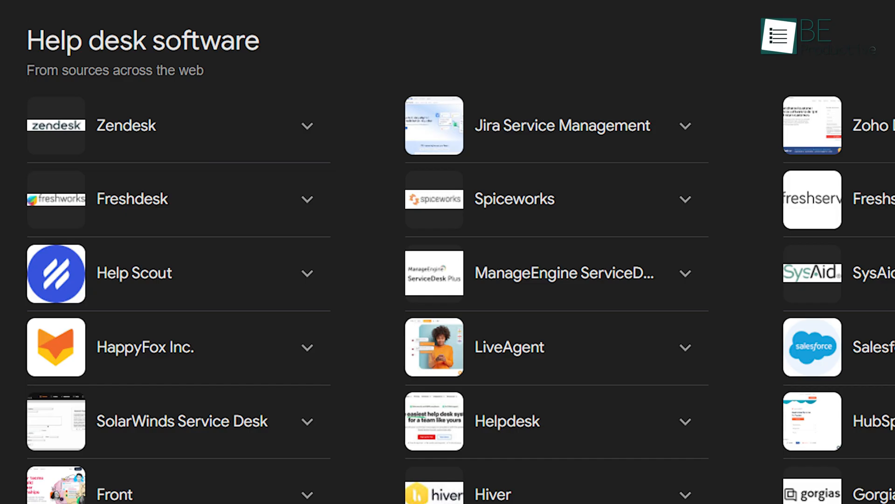
- Move through the Salesforce promo, from Sales Cadence Builder to opportunities, dashboard and Omni-Channel cases
scroll("down", 3)
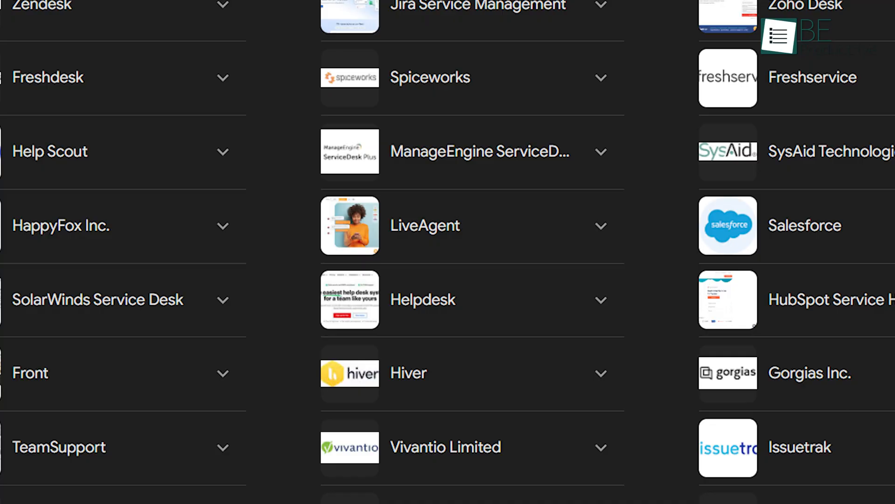
scroll("down", 3)
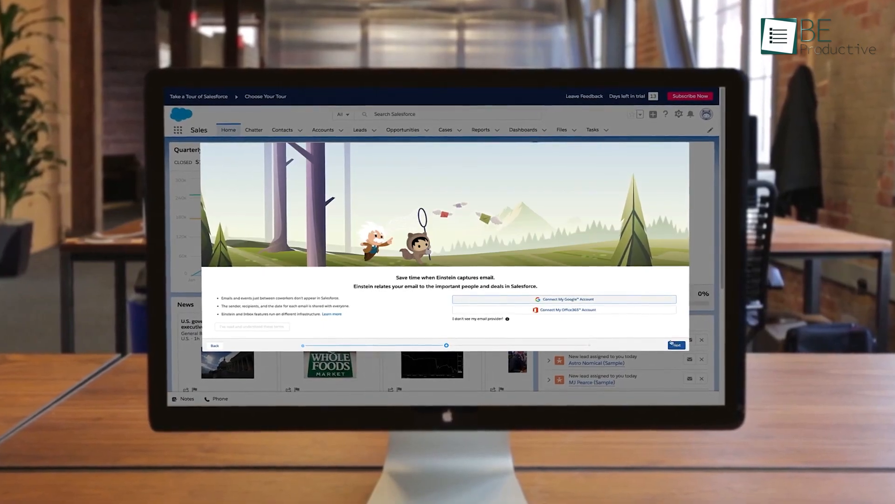
left_click(676, 344)
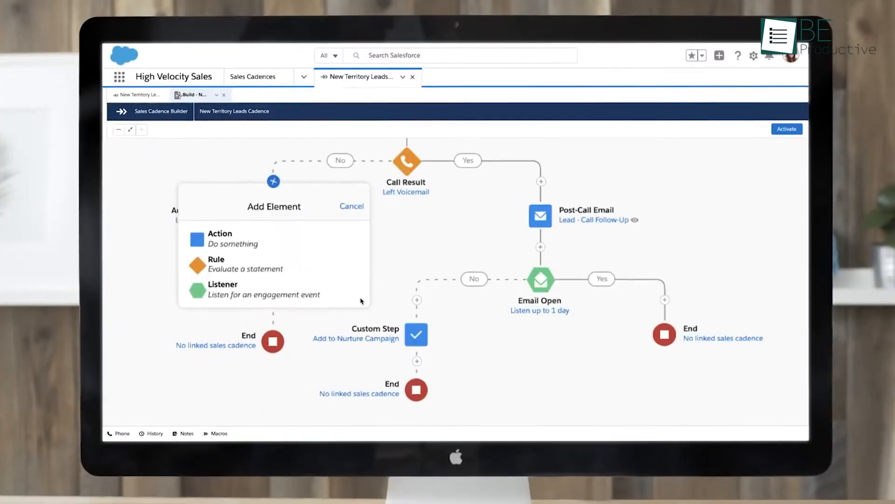
left_click(219, 233)
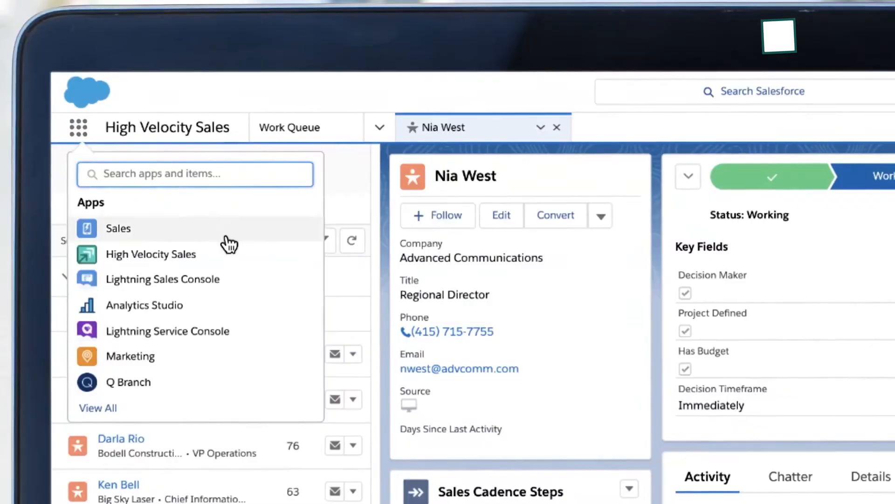
left_click(117, 228)
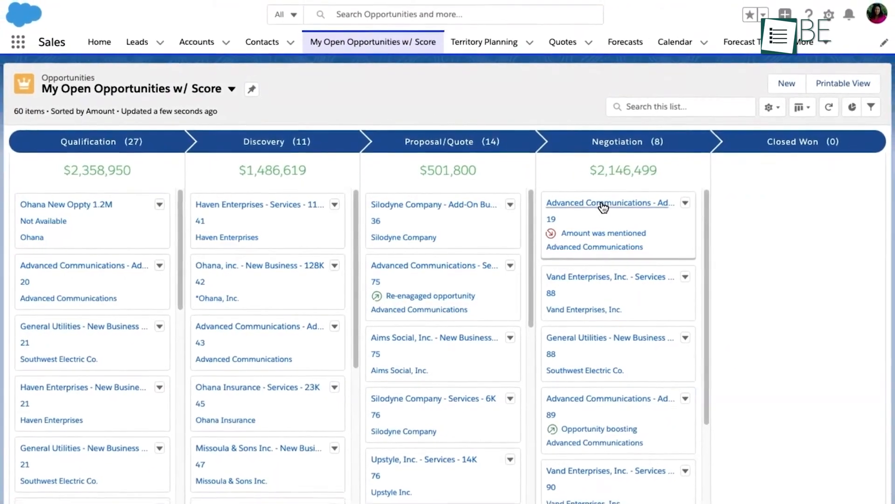
left_click(607, 203)
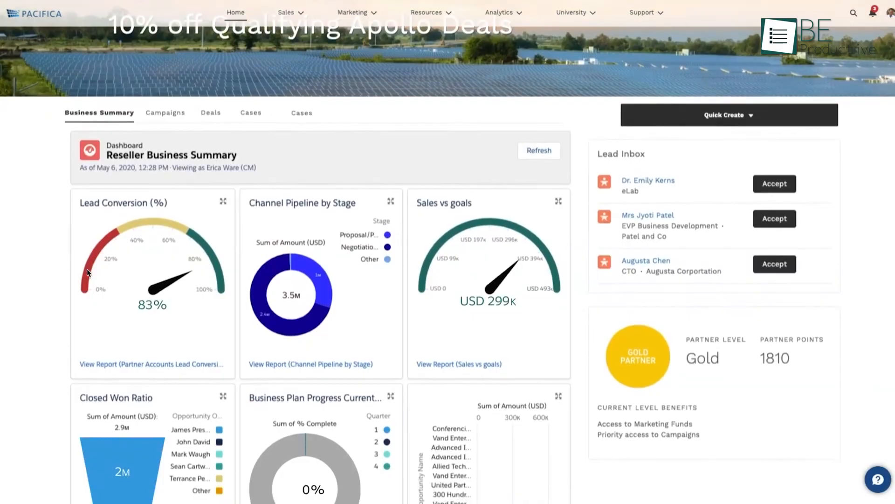
scroll("down", 3)
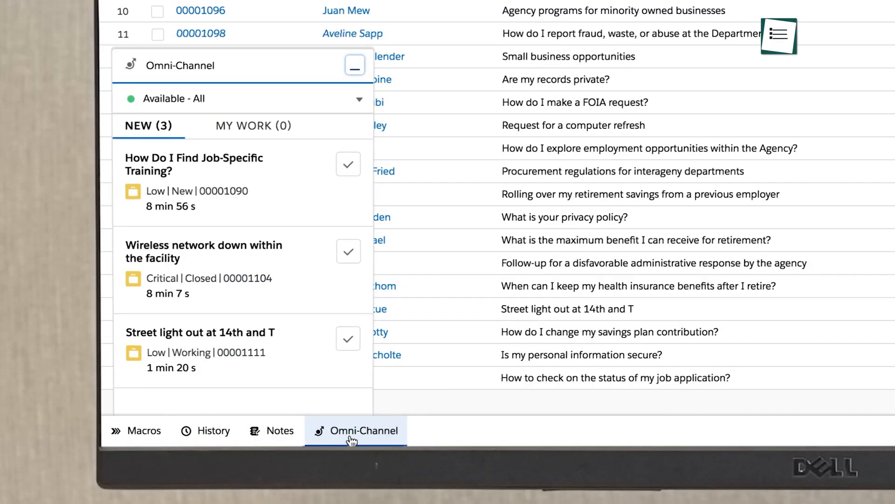
left_click(200, 332)
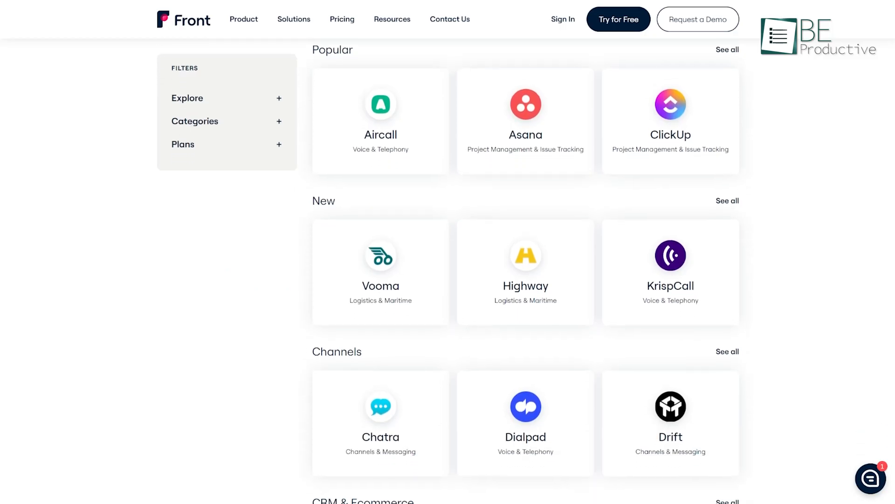
- Scroll Front's integrations page down to CRM & Ecommerce apps like FullContact, Gainsight and HubSpot
scroll("down", 3)
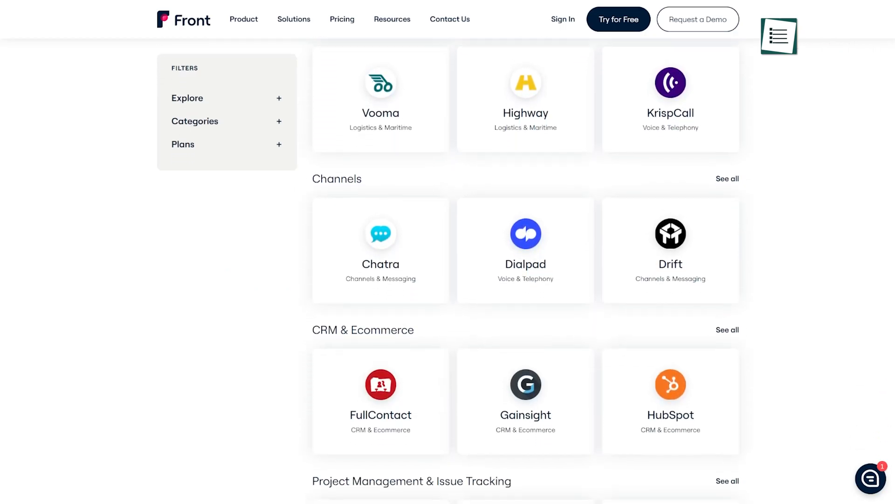